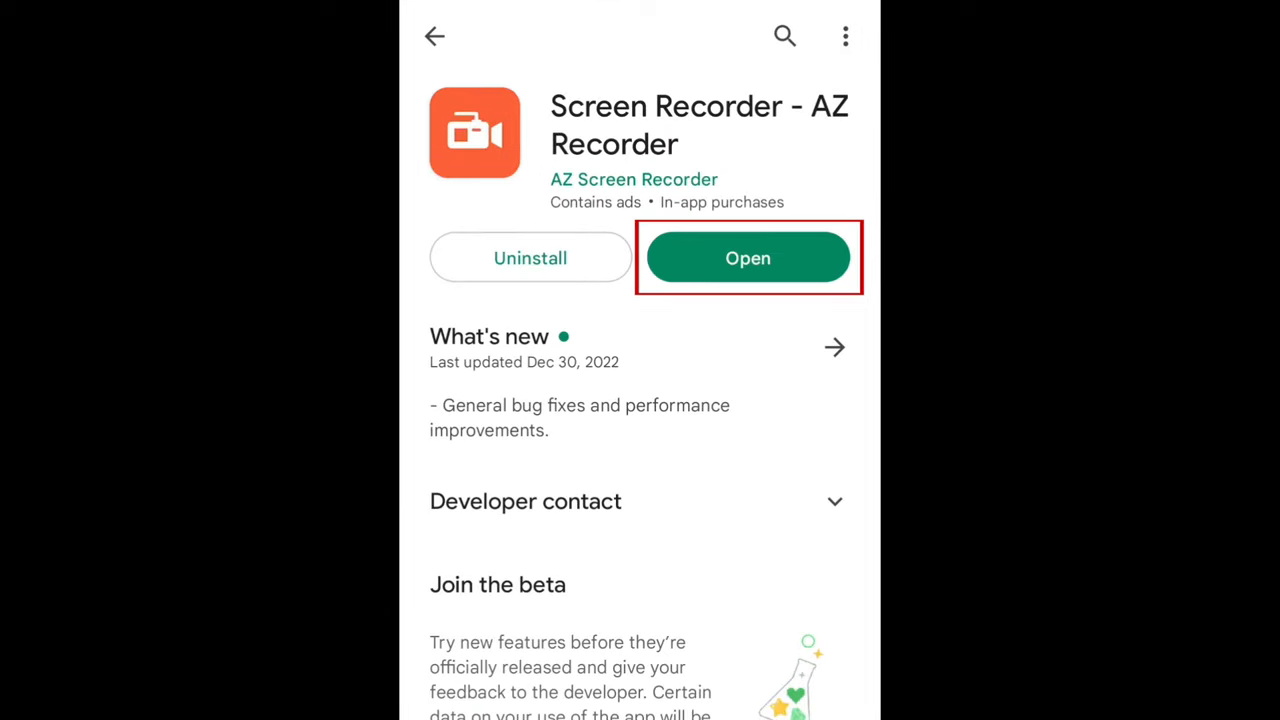
Launch Screen Recorder - AZ Recorder from its Play Store page
{"action": "left_click", "coordinate": [748, 257]}
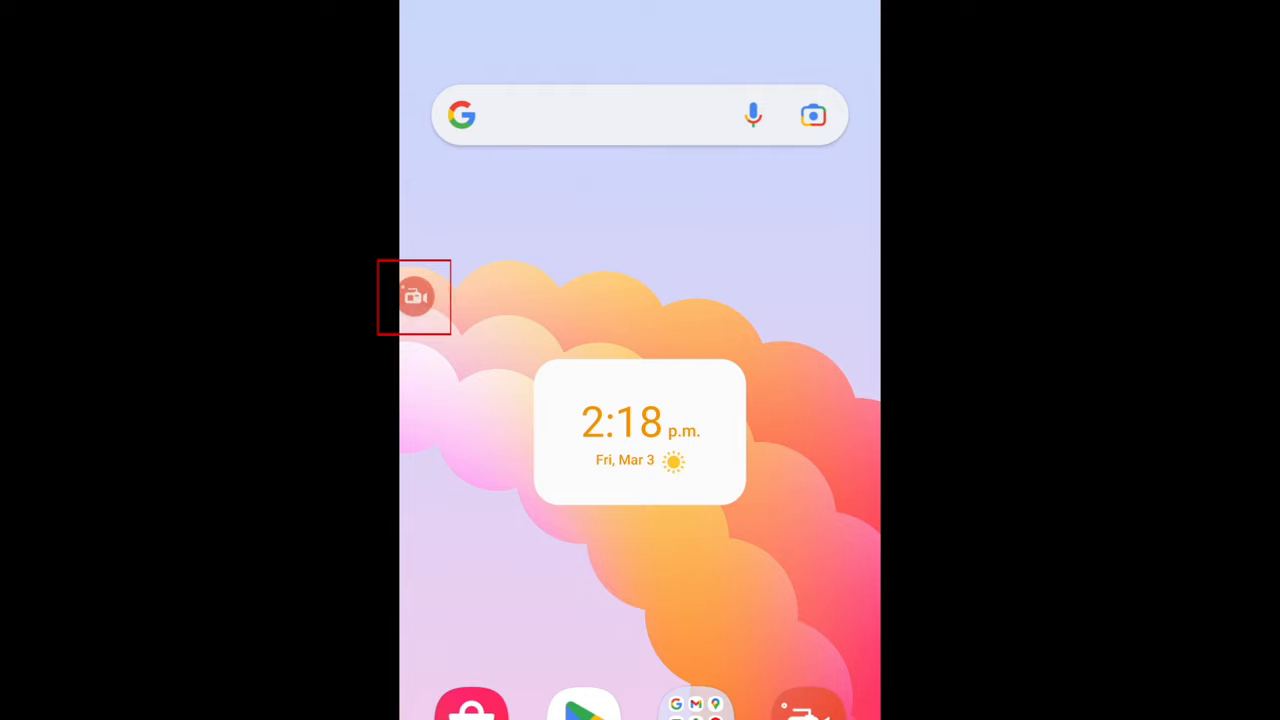
Start a screen recording from the AZ bubble, granting capture permission with Start now
{"action": "left_click", "coordinate": [420, 297]}
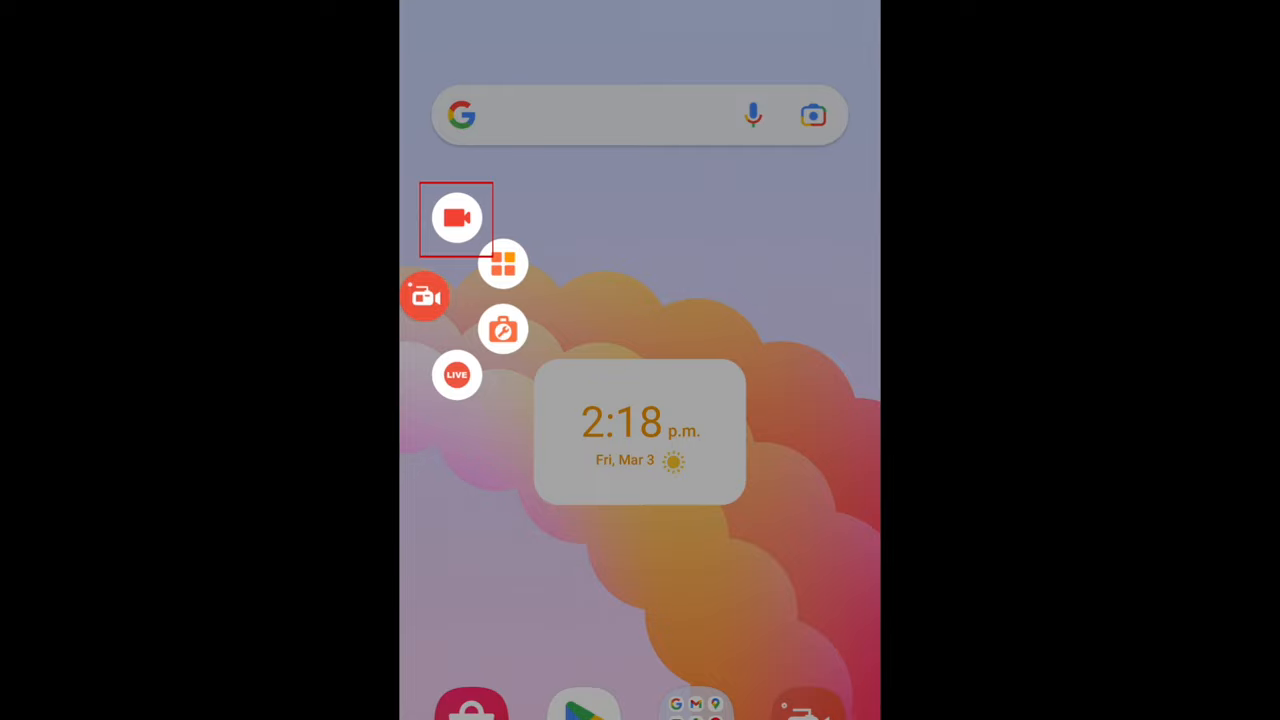
{"action": "left_click", "coordinate": [455, 218]}
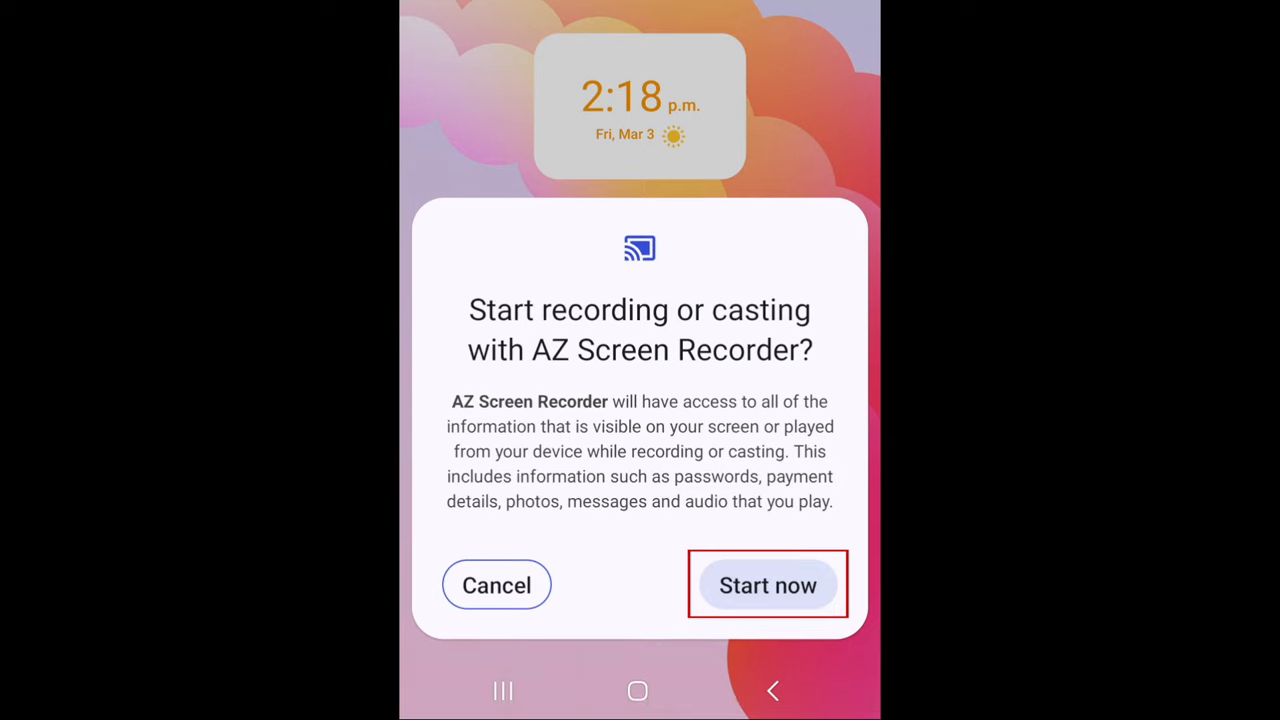
{"action": "left_click", "coordinate": [766, 584]}
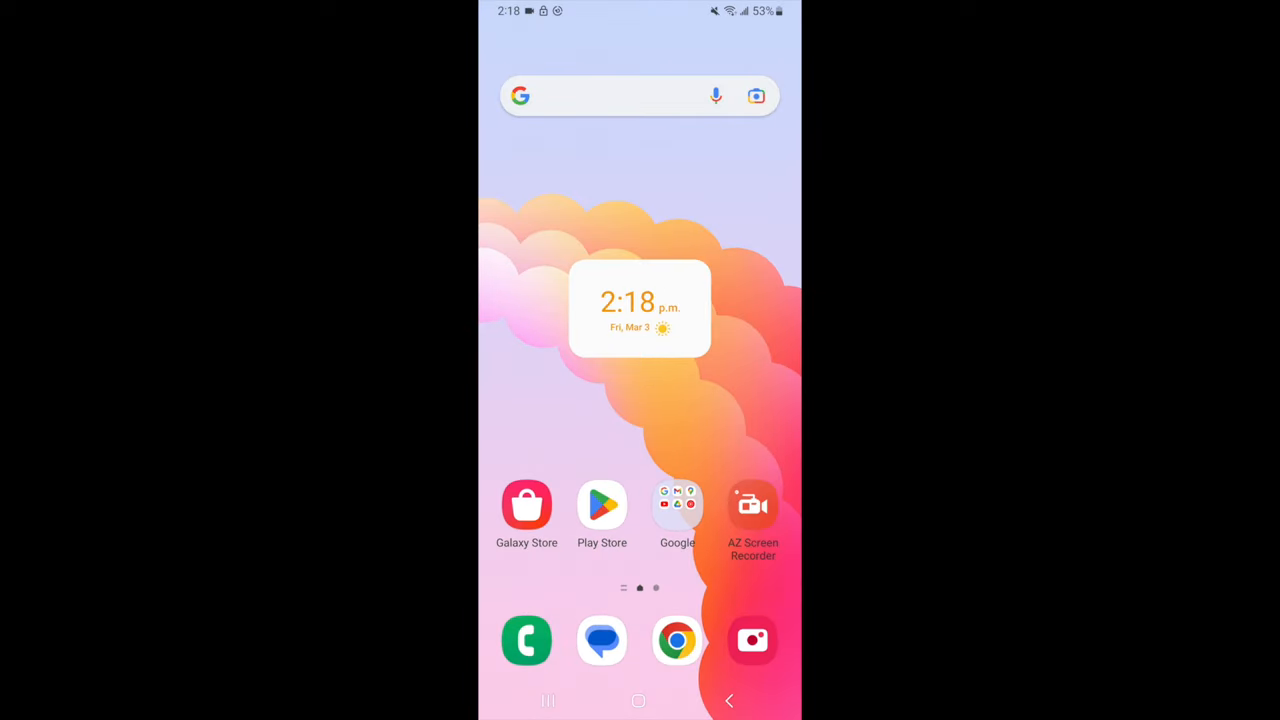
Scroll through the Techboomers channel's uploaded videos on YouTube
{"action": "scroll", "scroll_direction": "up", "scroll_amount": 3}
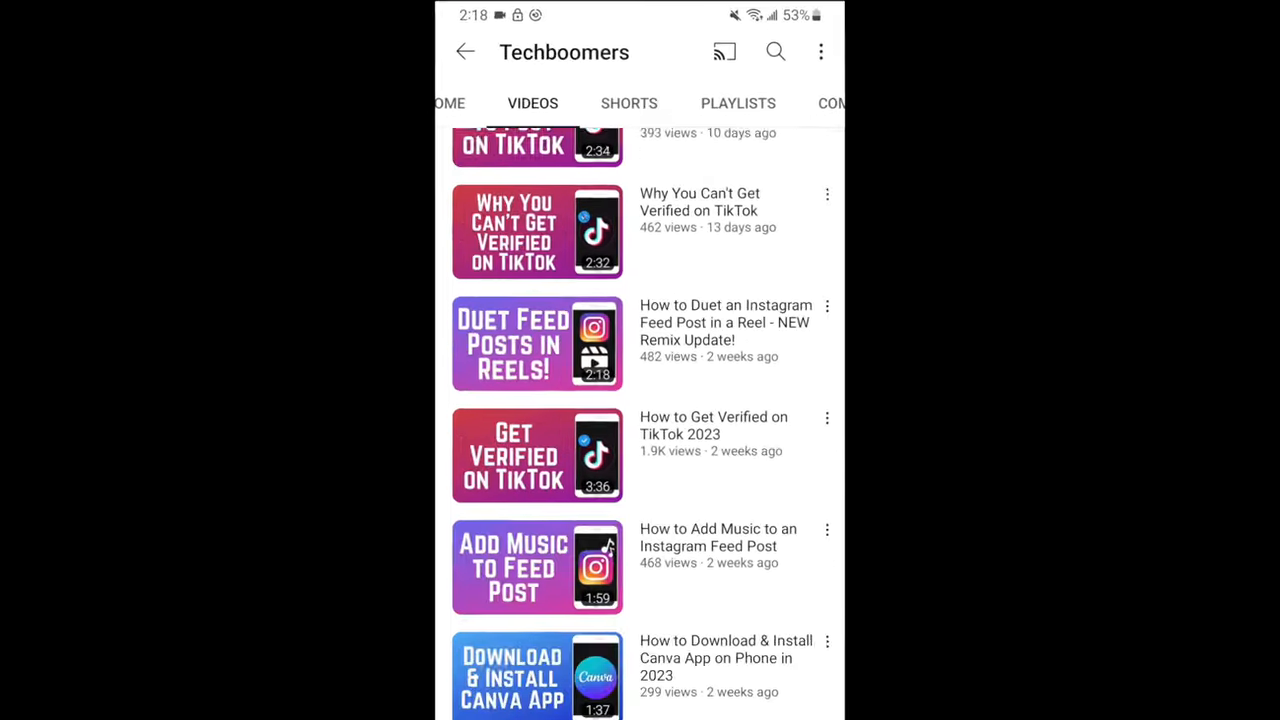
{"action": "scroll", "scroll_direction": "down", "scroll_amount": 3}
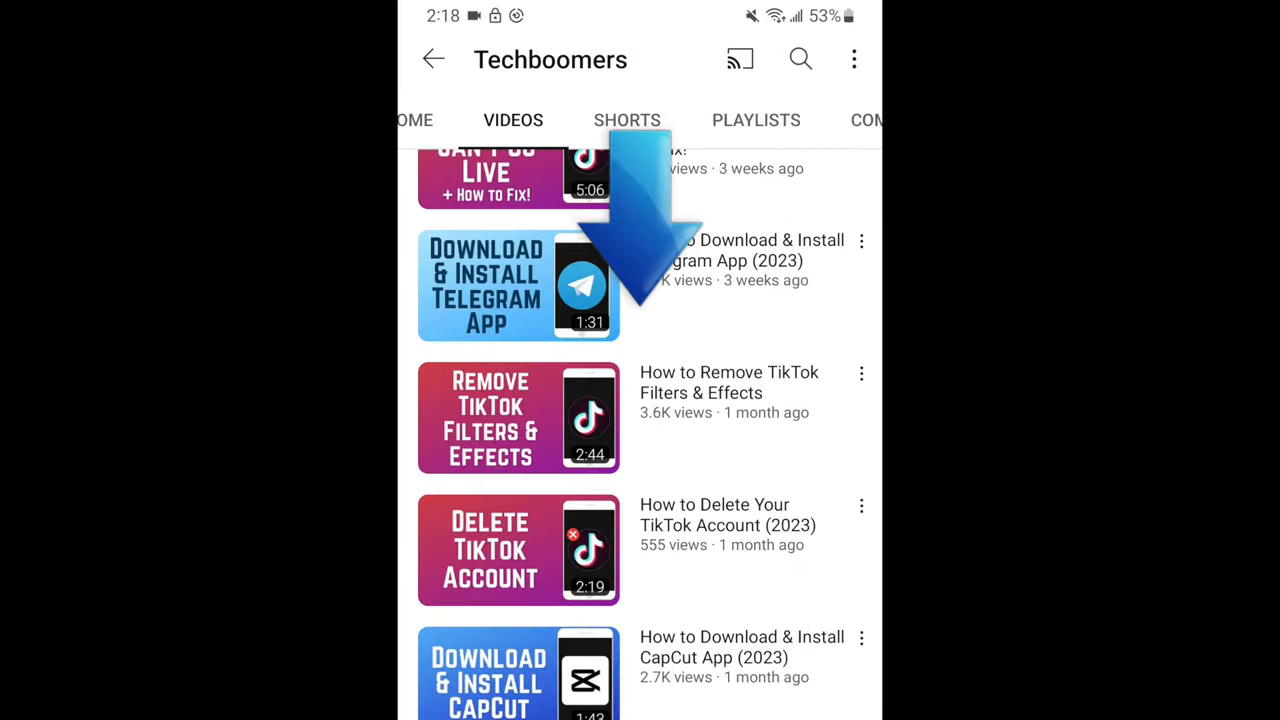